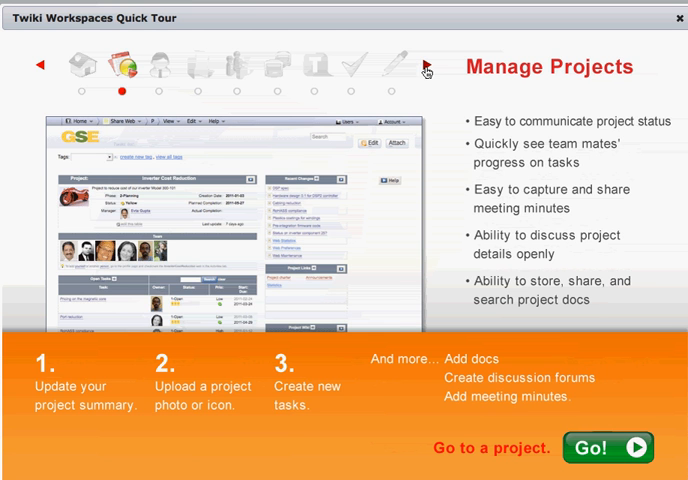
# Advance the Quick Tour from Manage Projects to the Connect Users slide
pyautogui.click(124, 64)
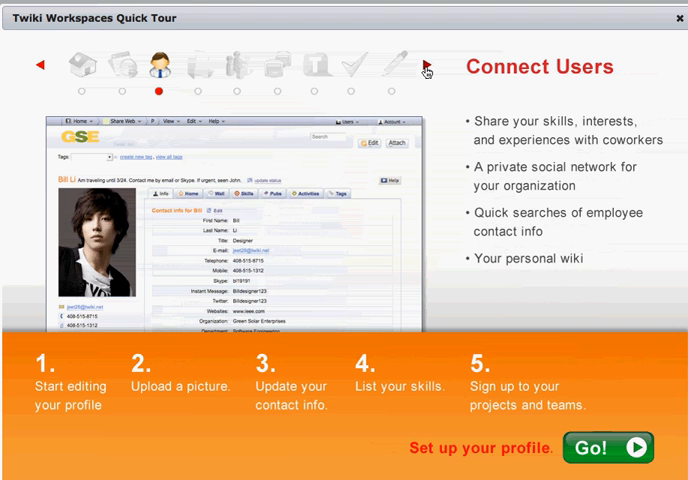
pyautogui.click(424, 66)
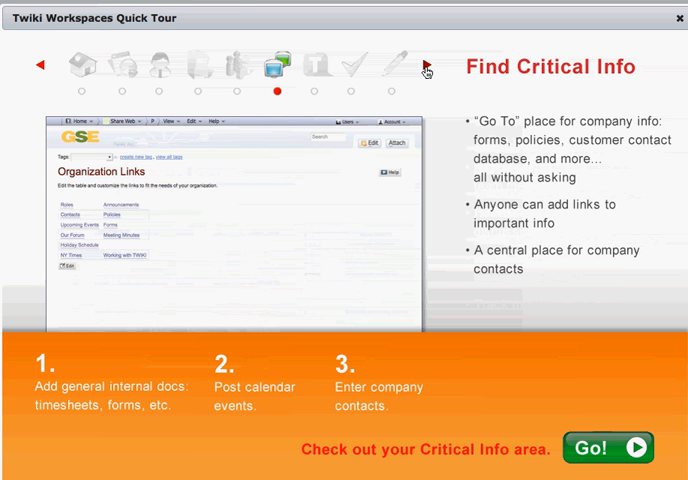
# Step past Find Critical Info and Build a Twiki to the Get Started Now administrators slide
pyautogui.click(424, 64)
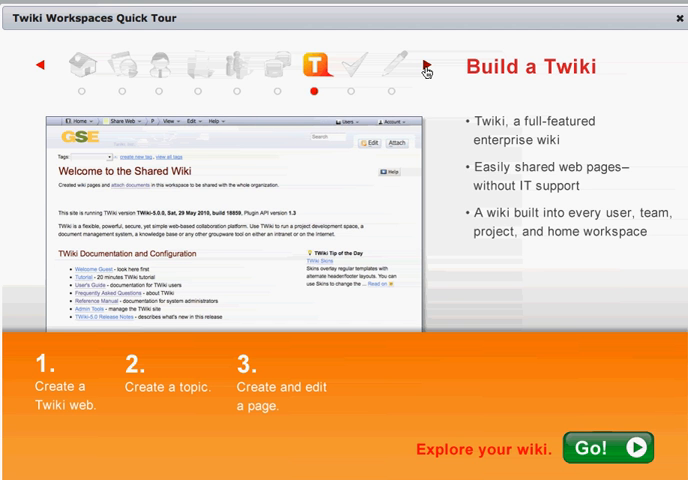
pyautogui.click(424, 62)
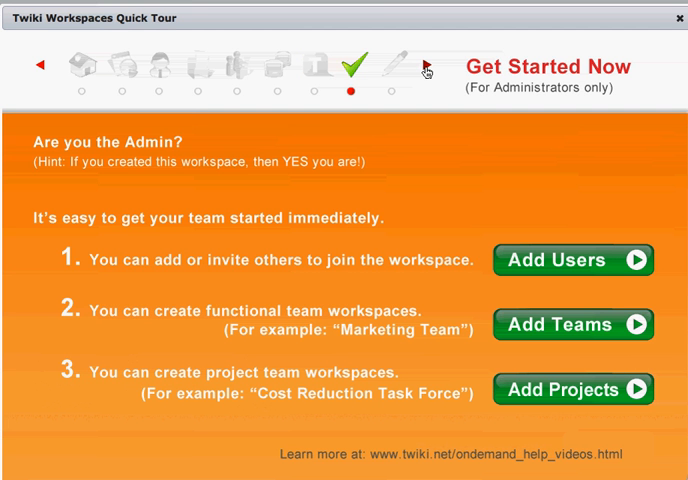